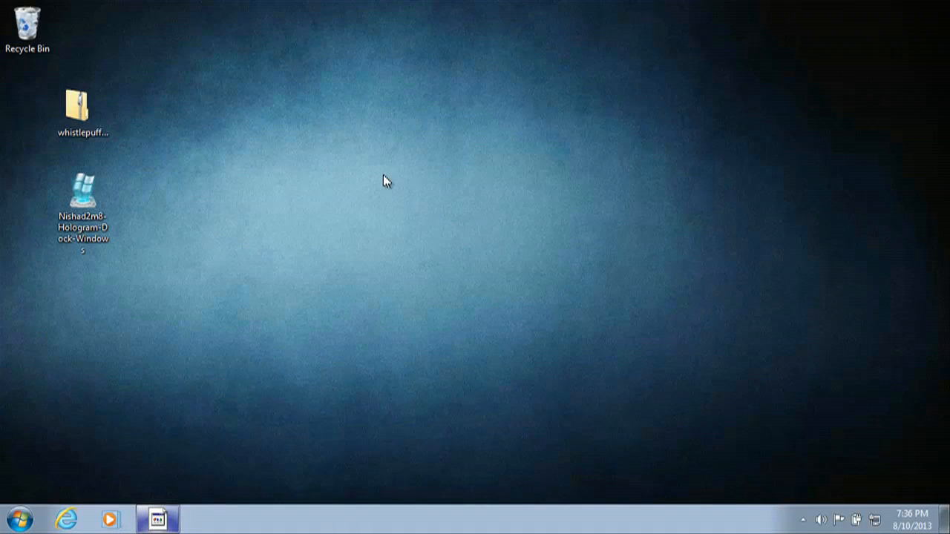
pyautogui.moveTo(415, 166)
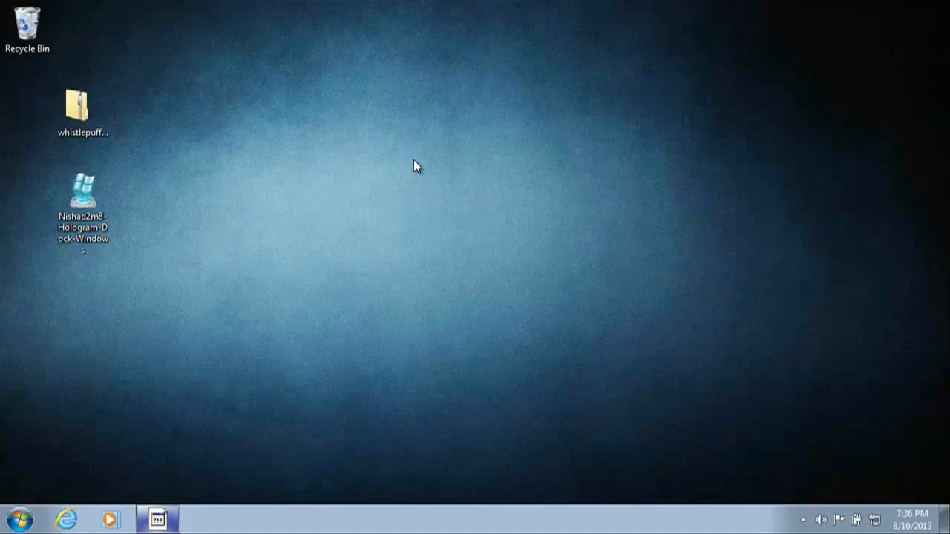
pyautogui.moveTo(407, 159)
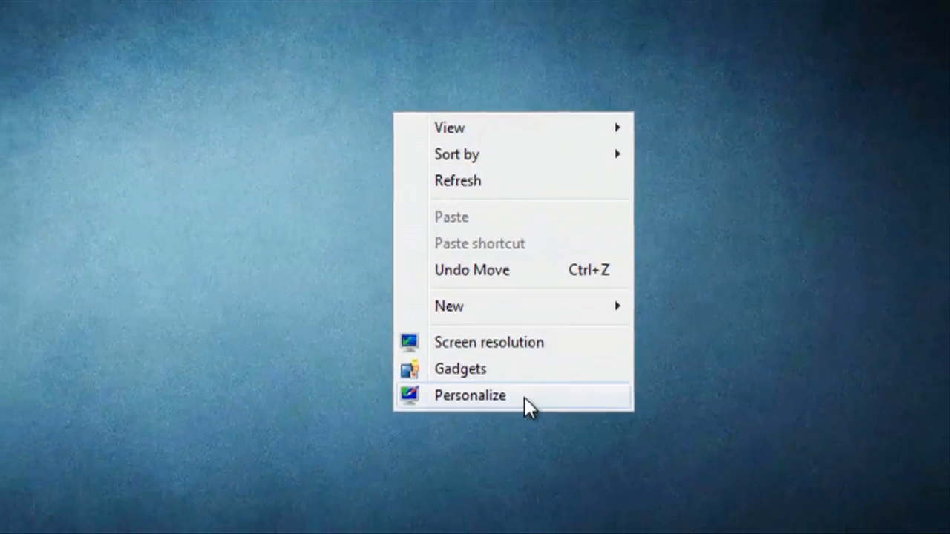
# - Review the Desktop Icon Settings dialog from Personalization and close it with OK
pyautogui.click(469, 395)
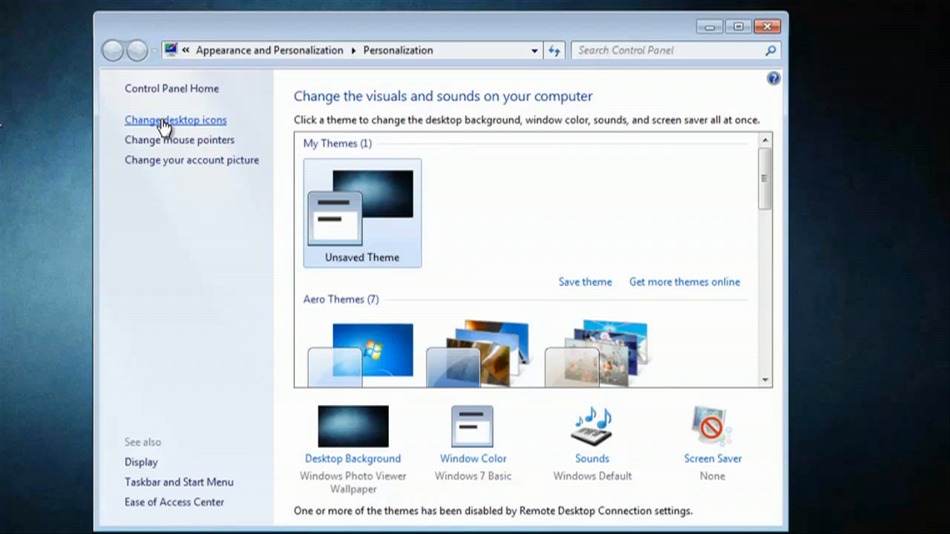
pyautogui.click(175, 119)
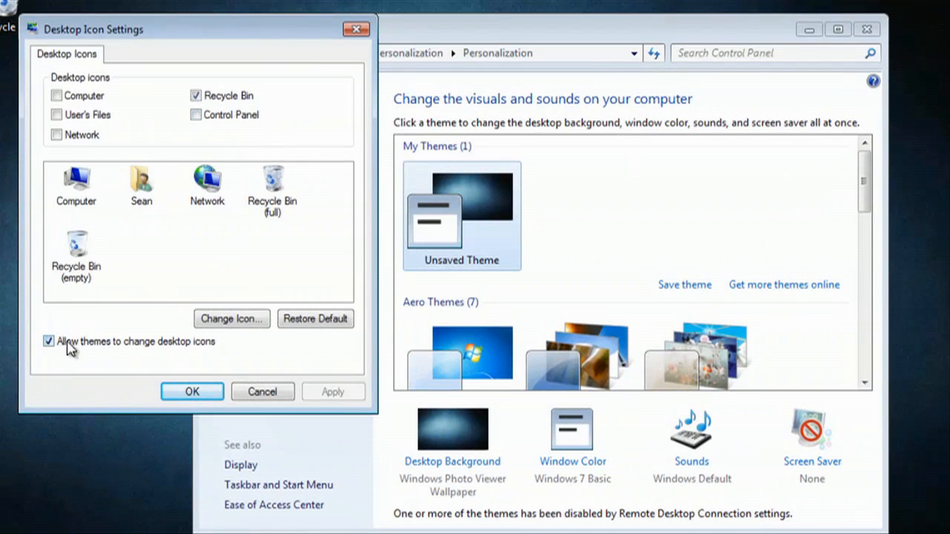
pyautogui.moveTo(216, 379)
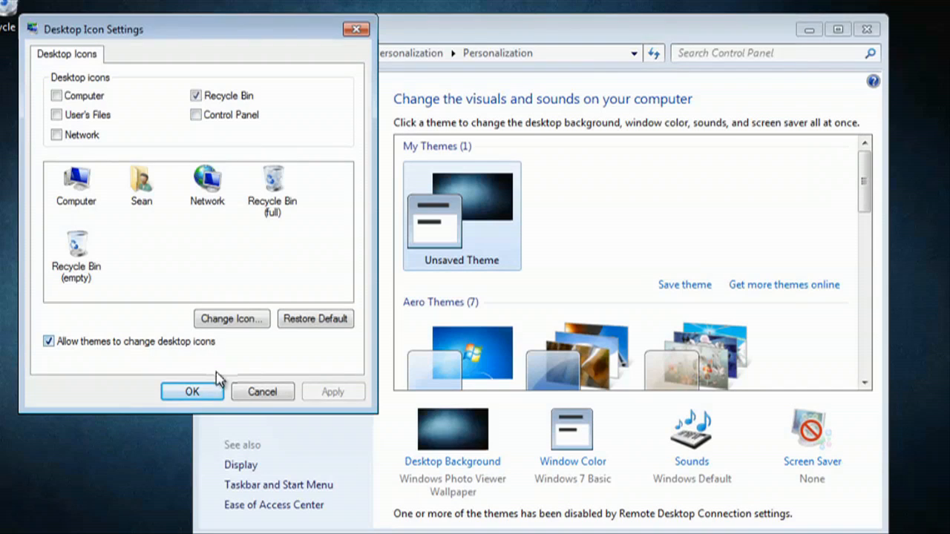
pyautogui.click(191, 392)
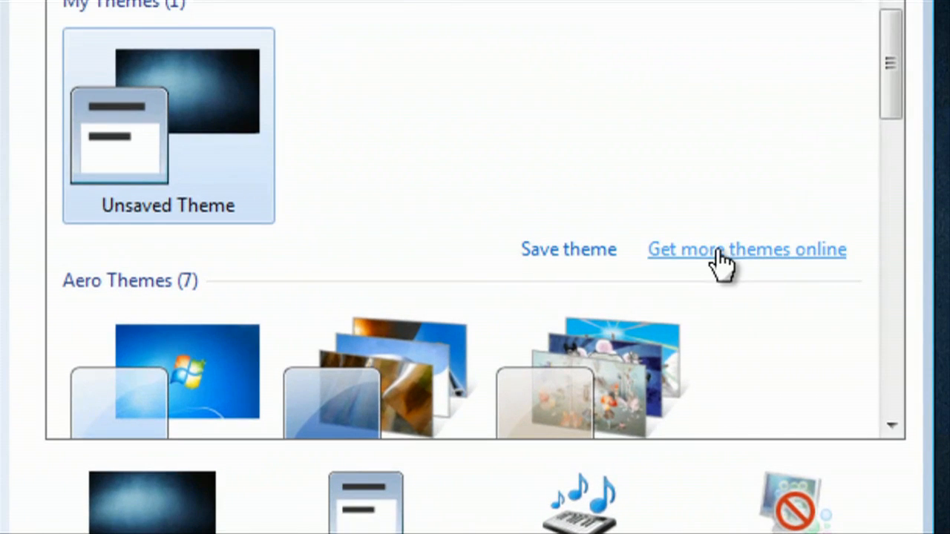
# - Browse the online Windows themes gallery on windows.microsoft.com and return to the top
pyautogui.click(745, 249)
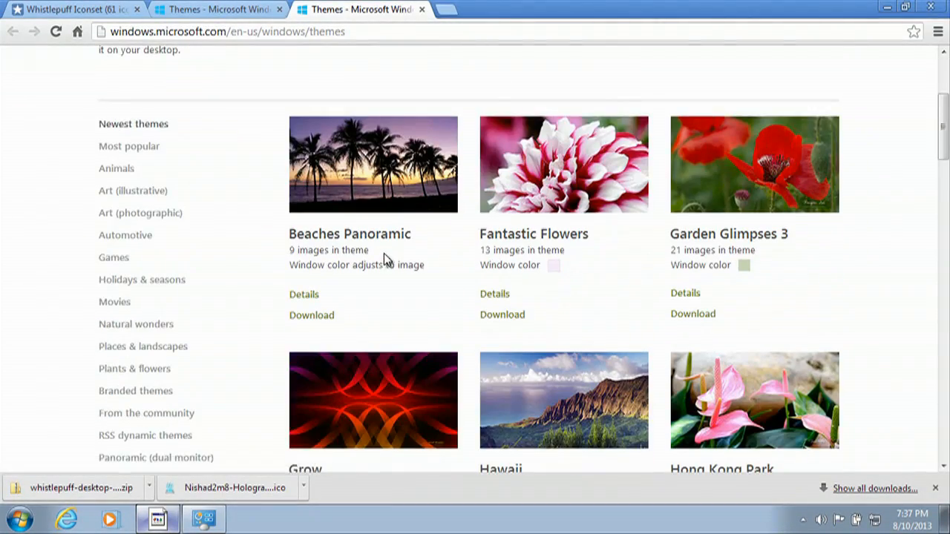
pyautogui.scroll(-3)
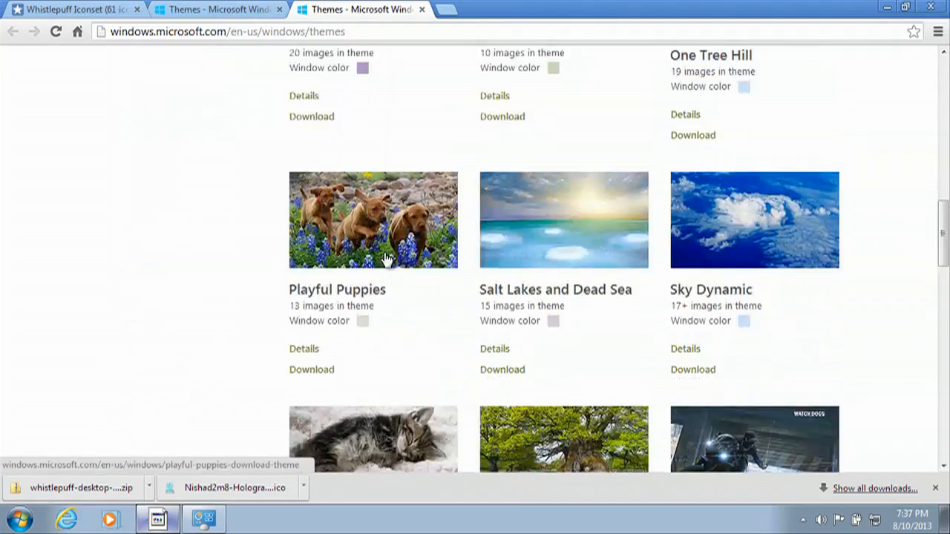
pyautogui.scroll(-3)
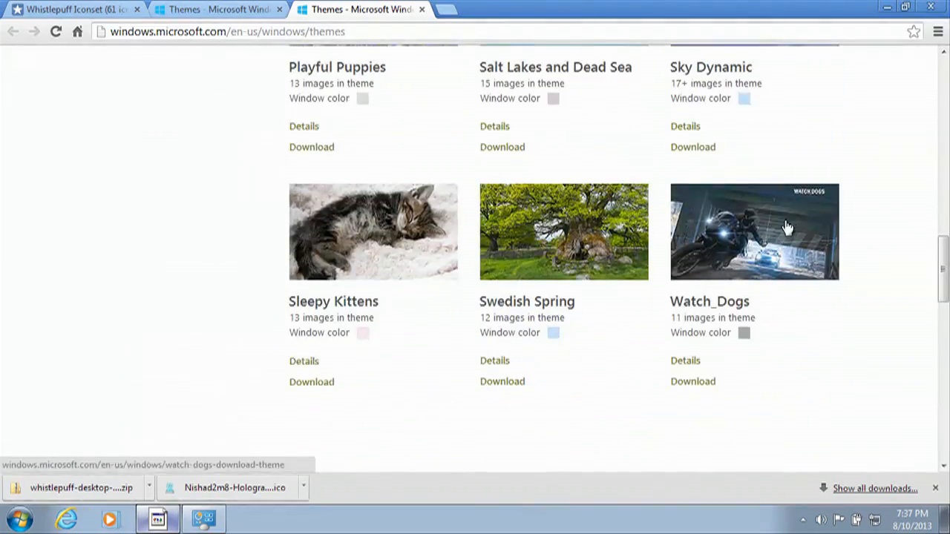
pyautogui.moveTo(378, 236)
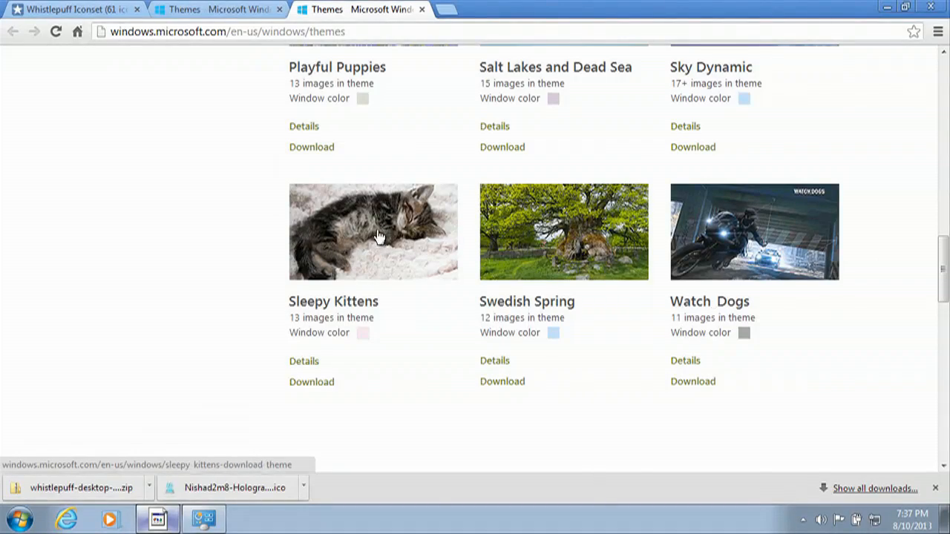
pyautogui.scroll(3)
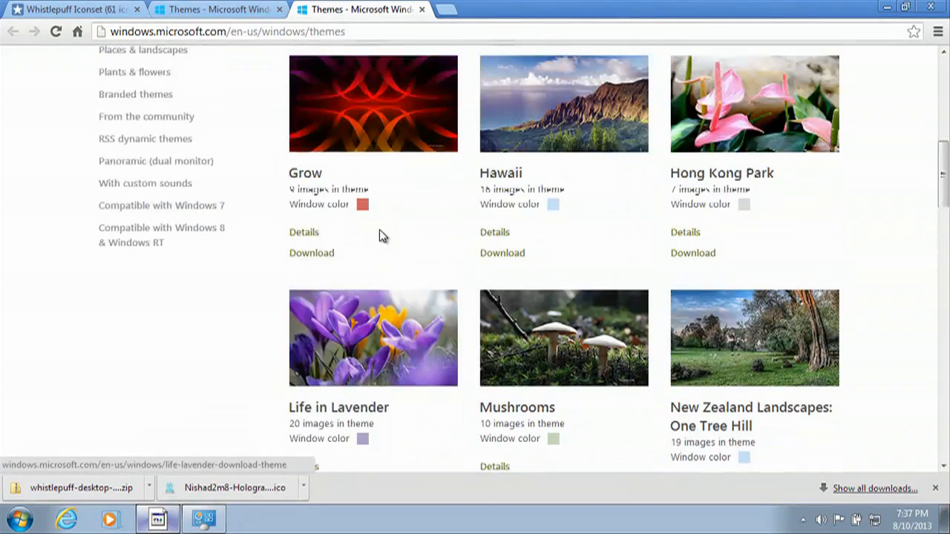
pyautogui.scroll(3)
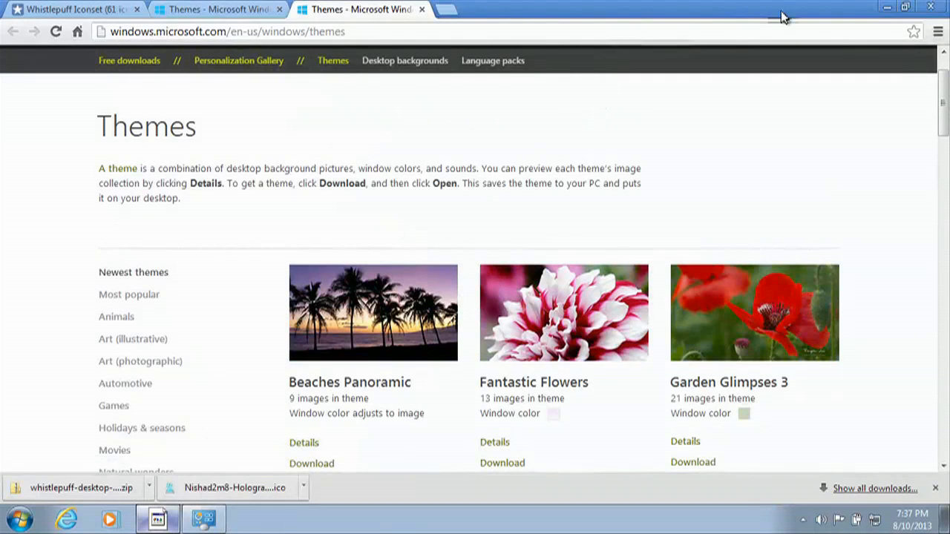
pyautogui.moveTo(172, 26)
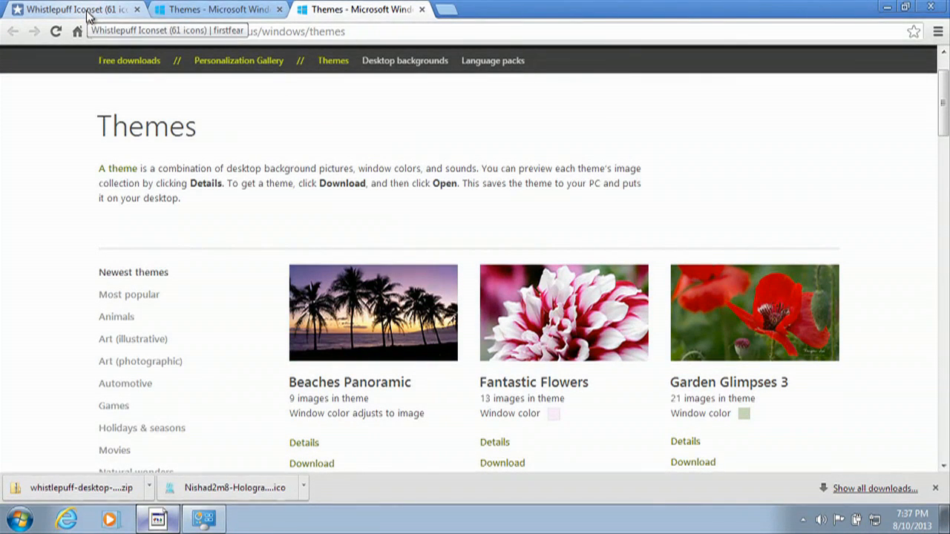
# - Download the Whistlepuff iconset from its IconArchive page, then minimize Chrome to the desktop
pyautogui.click(71, 9)
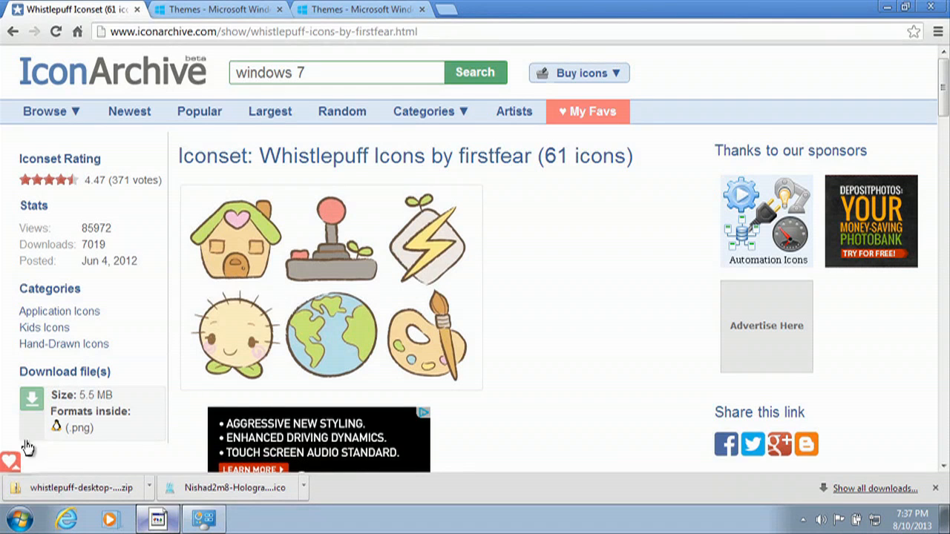
pyautogui.moveTo(32, 401)
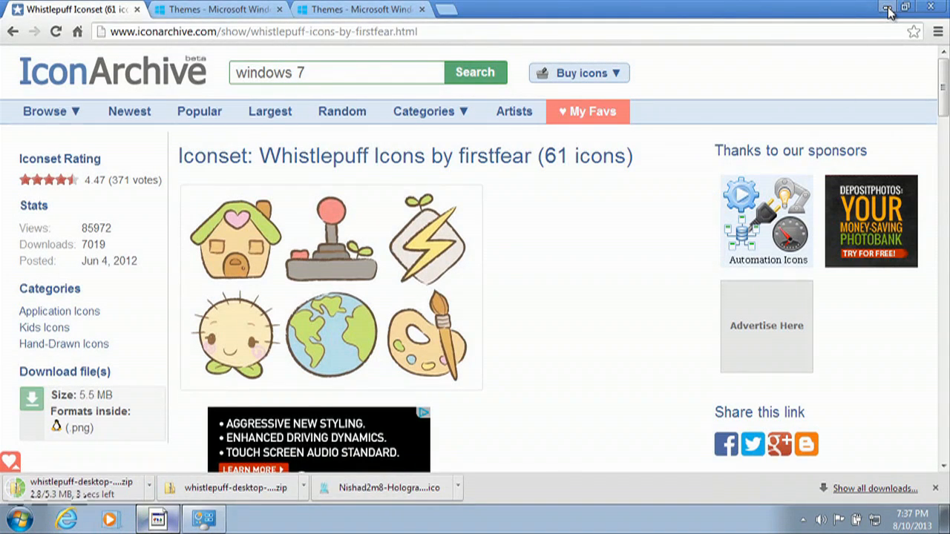
pyautogui.click(888, 7)
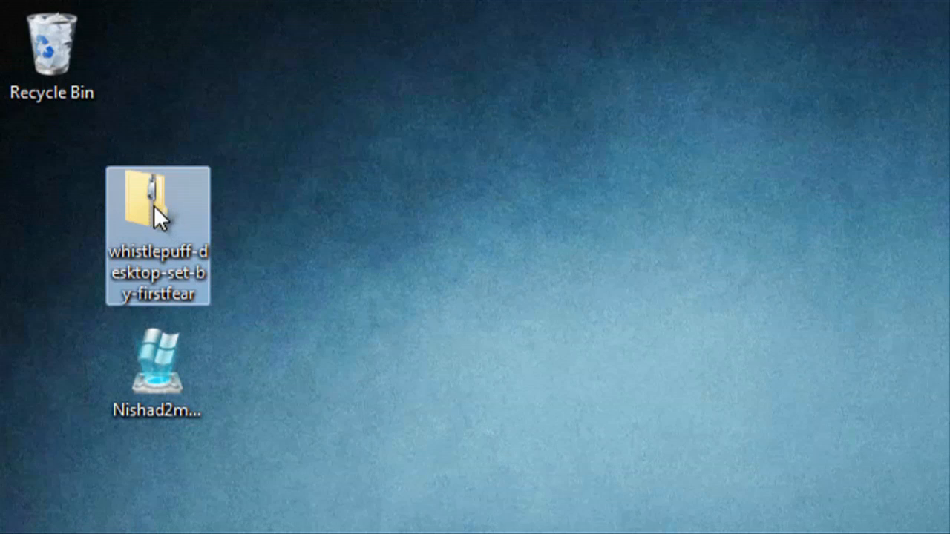
pyautogui.moveTo(512, 207)
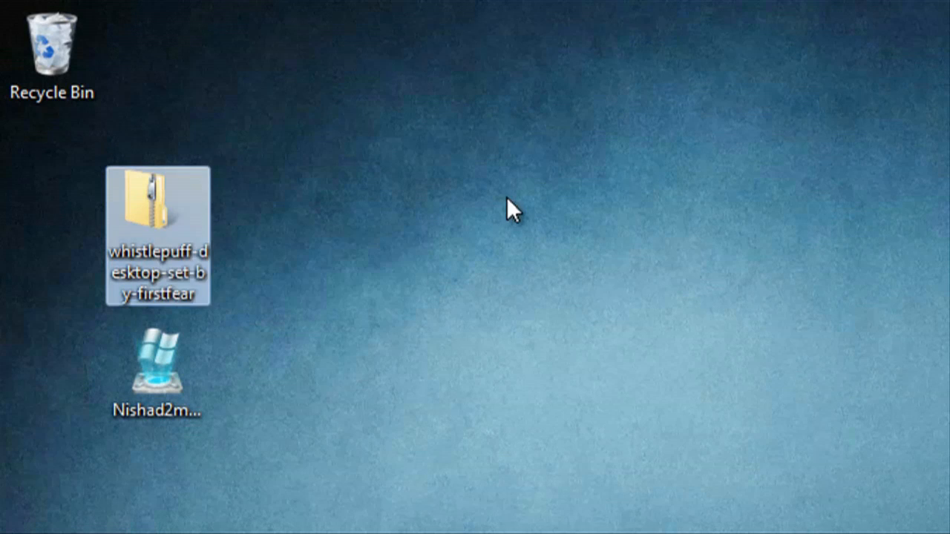
# - Extract the whistlepuff desktop-set archive into New folder with WinRAR's Extract Here
pyautogui.rightClick(508, 210)
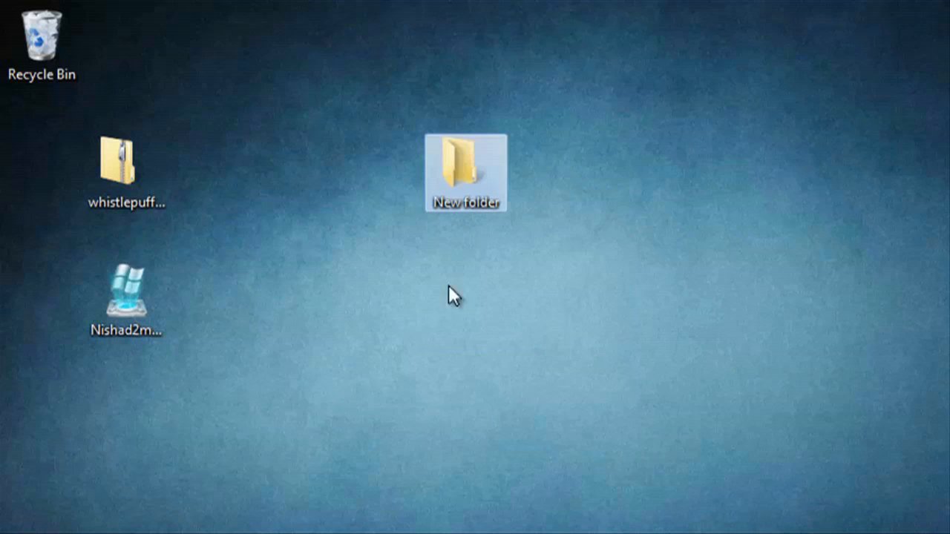
pyautogui.click(126, 163)
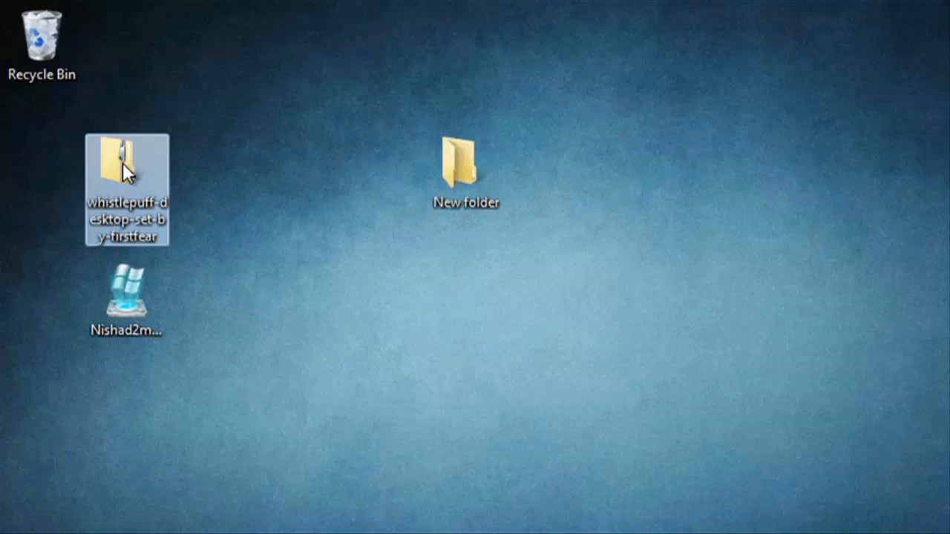
pyautogui.moveTo(165, 172)
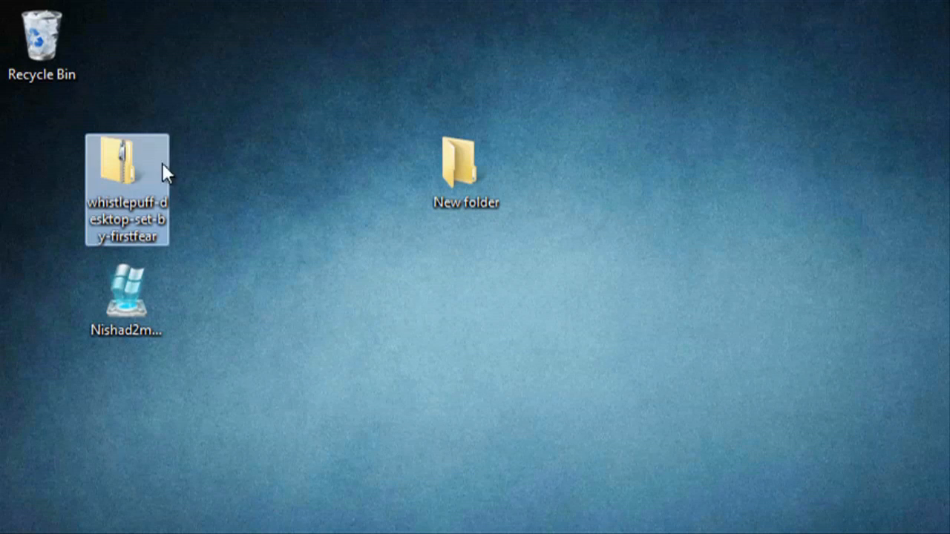
pyautogui.moveTo(126, 185); pyautogui.dragTo(466, 170)
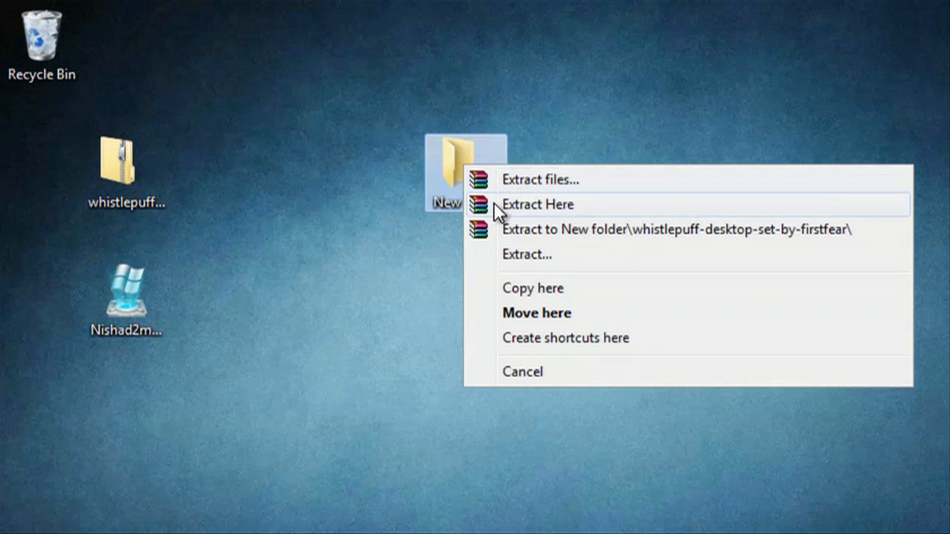
pyautogui.click(537, 205)
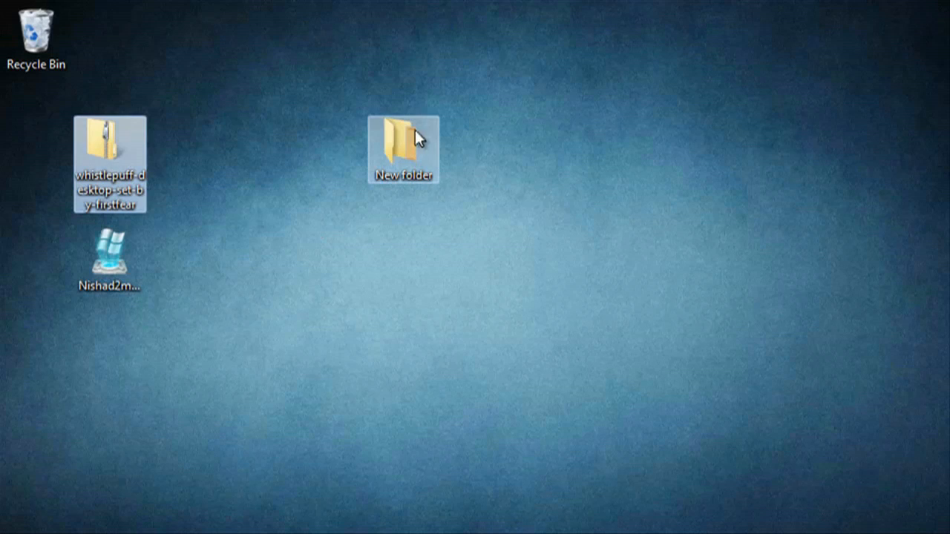
# - Check the extracted icon size folders inside New folder and close its window
pyautogui.doubleClick(404, 148)
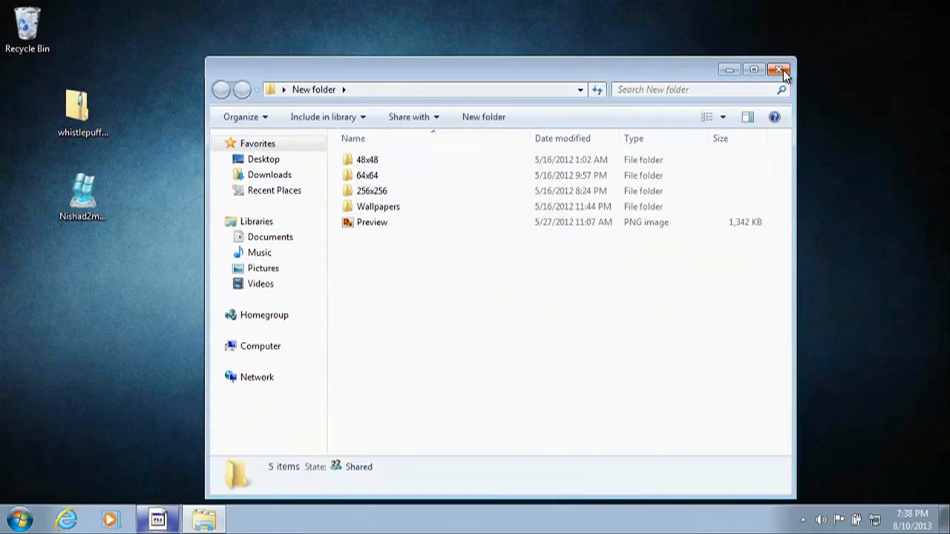
pyautogui.click(777, 70)
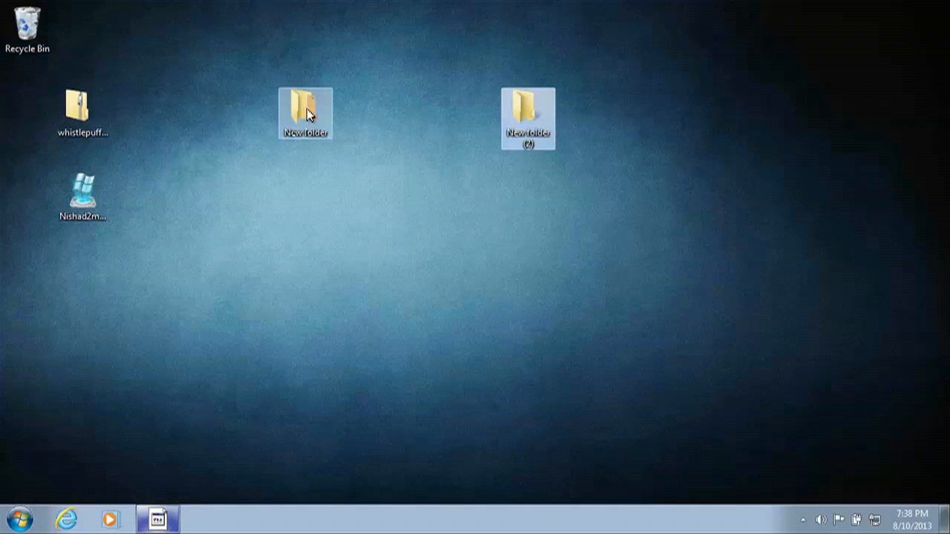
# - Reach the icon file browser via New folder (2) Properties > Customize > Change Icon > Browse
pyautogui.rightClick(529, 119)
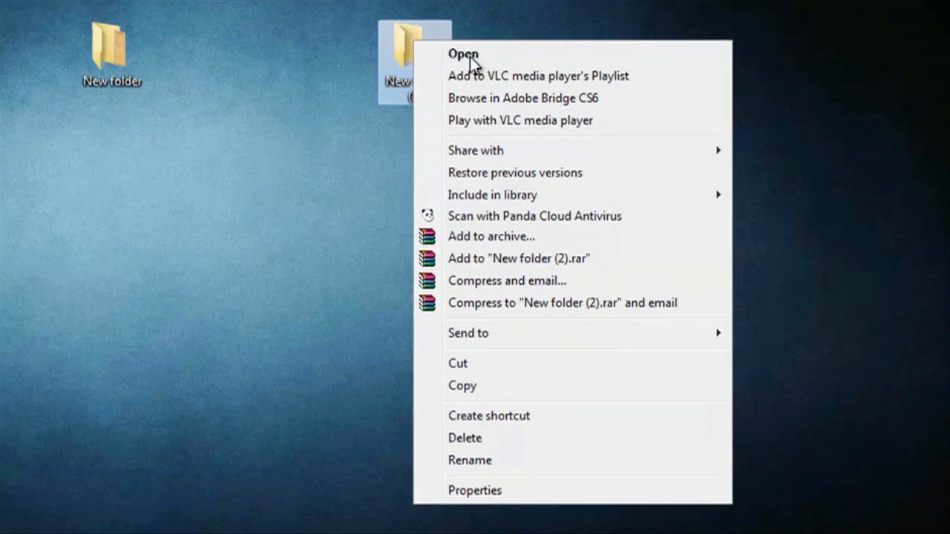
pyautogui.click(475, 490)
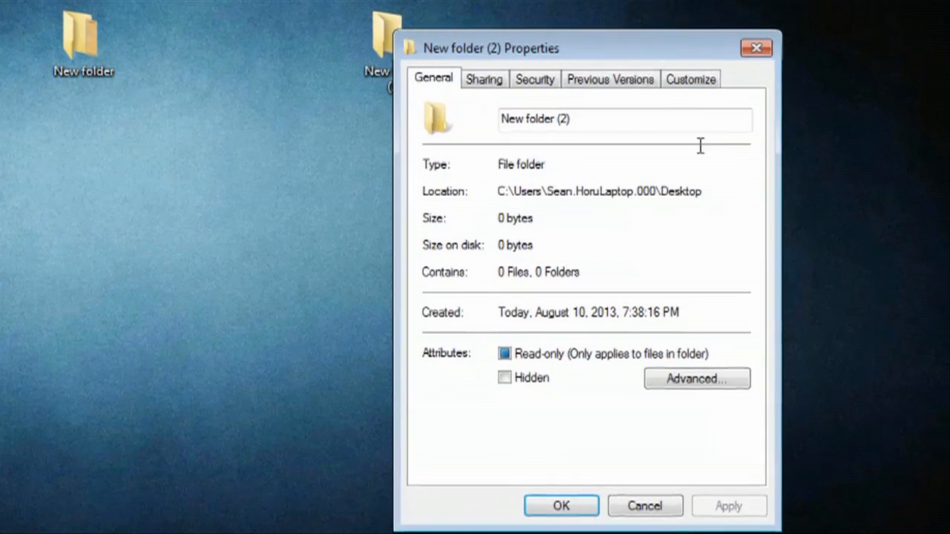
pyautogui.click(688, 80)
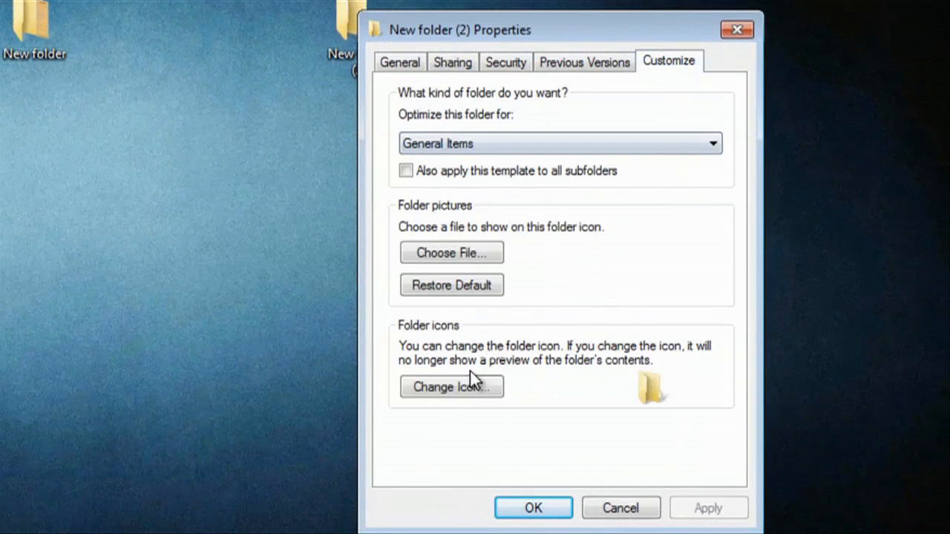
pyautogui.click(451, 386)
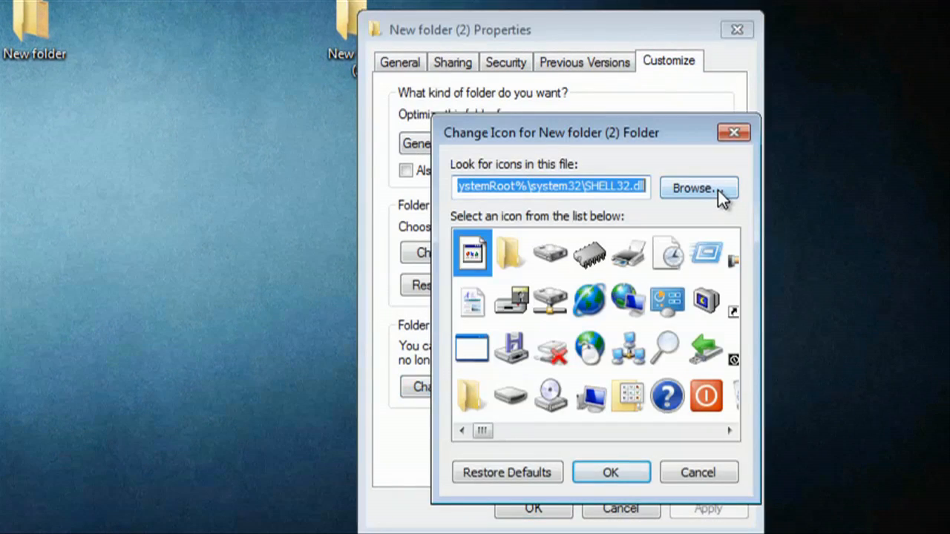
pyautogui.click(696, 187)
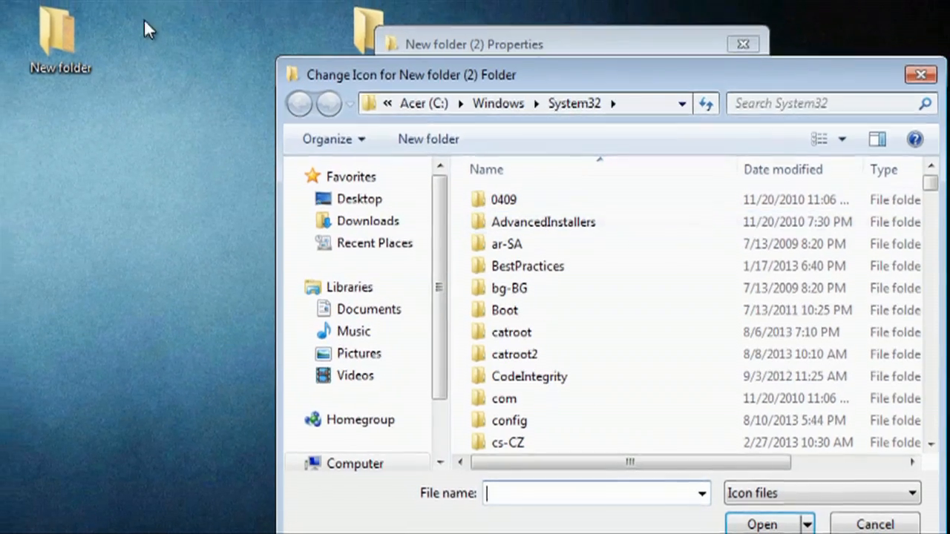
# - Navigate the browse dialog to Desktop > New folder > 48x48 > Icons
pyautogui.click(359, 199)
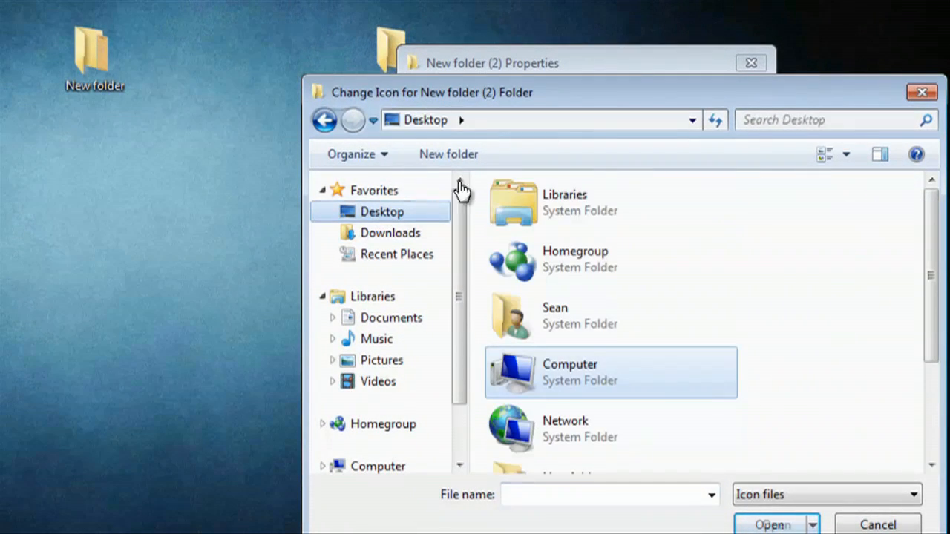
pyautogui.scroll(-3)
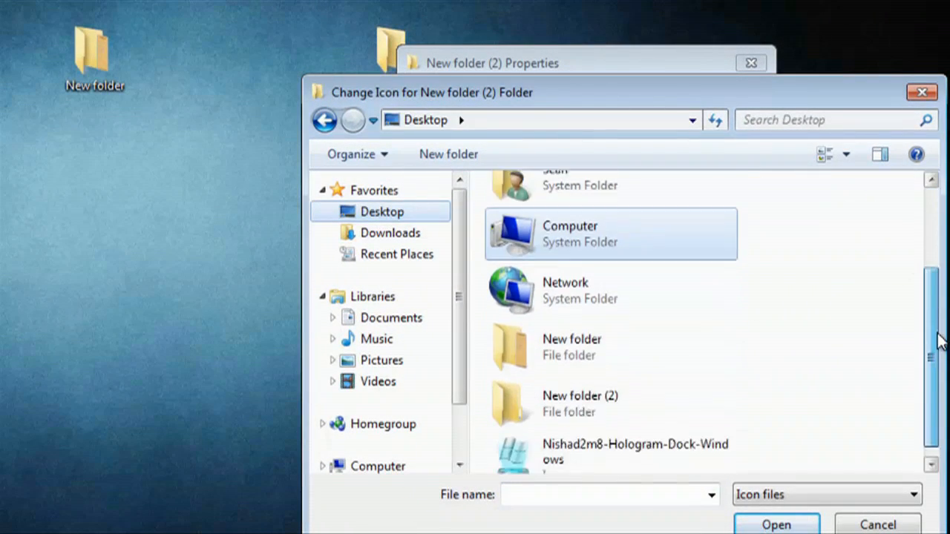
pyautogui.doubleClick(571, 348)
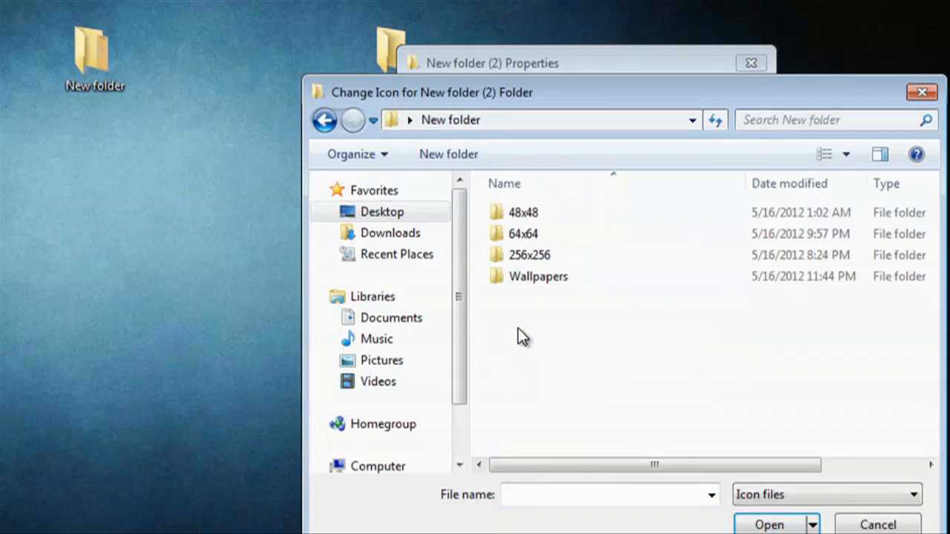
pyautogui.doubleClick(523, 212)
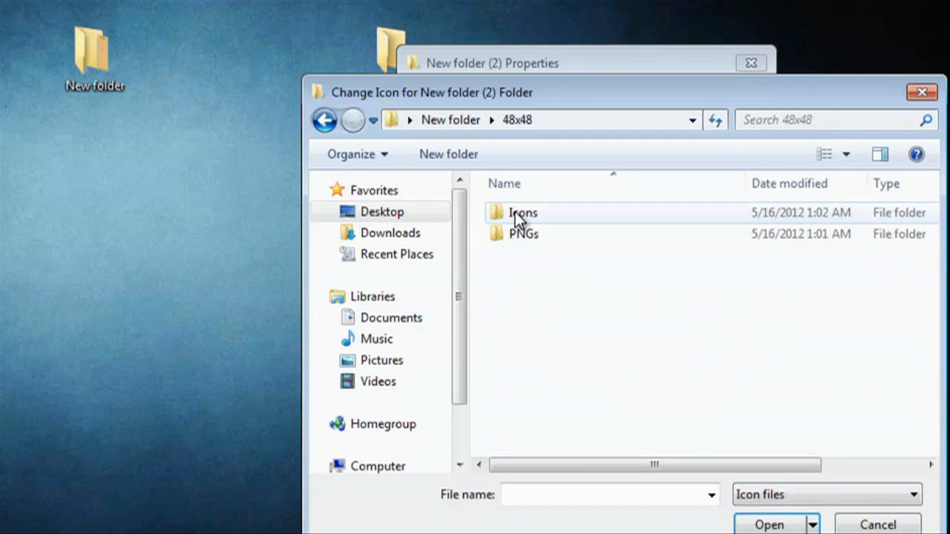
pyautogui.doubleClick(522, 212)
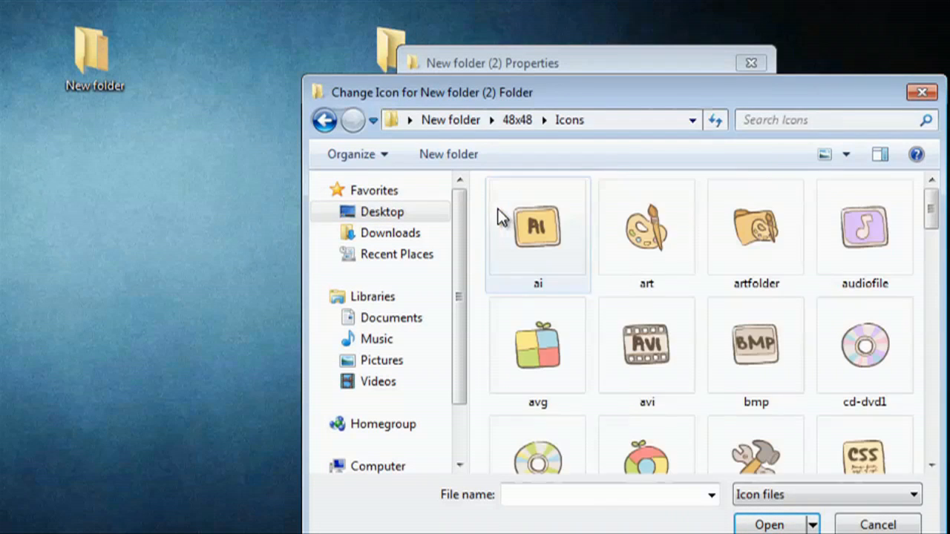
# - Select folder1 as the icon file for New folder (2)
pyautogui.scroll(-3)
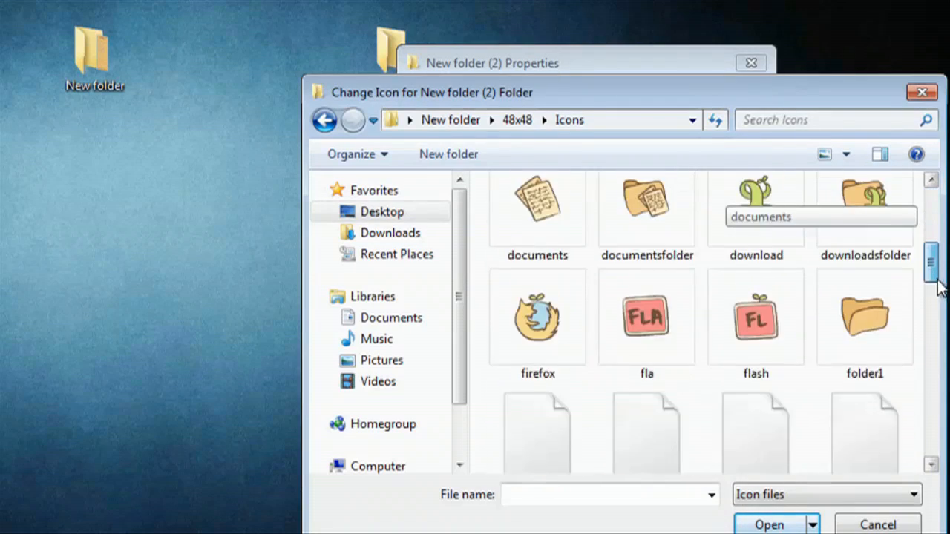
pyautogui.scroll(-3)
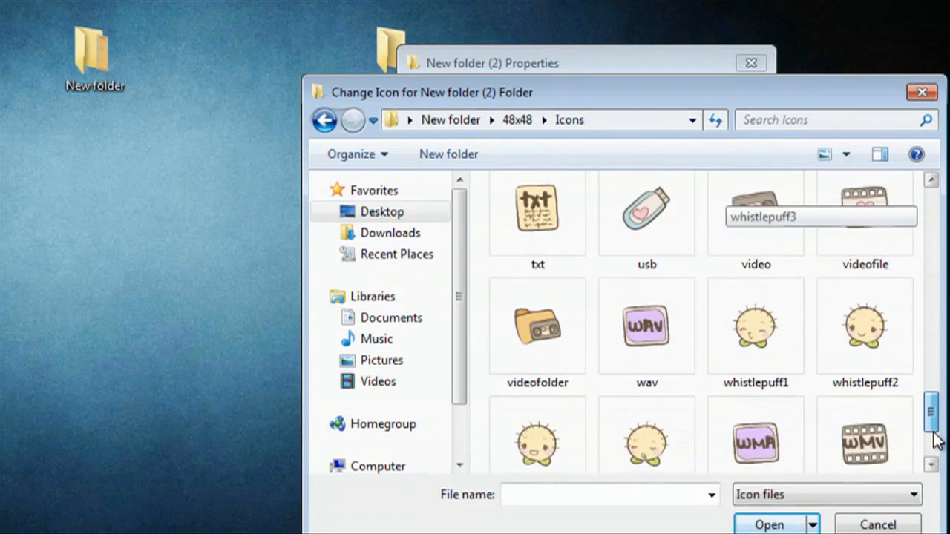
pyautogui.scroll(3)
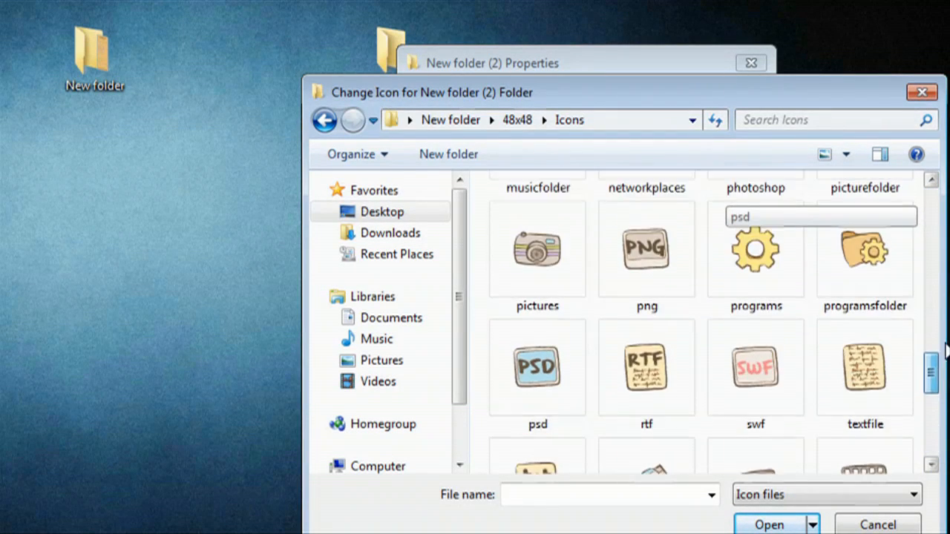
pyautogui.scroll(3)
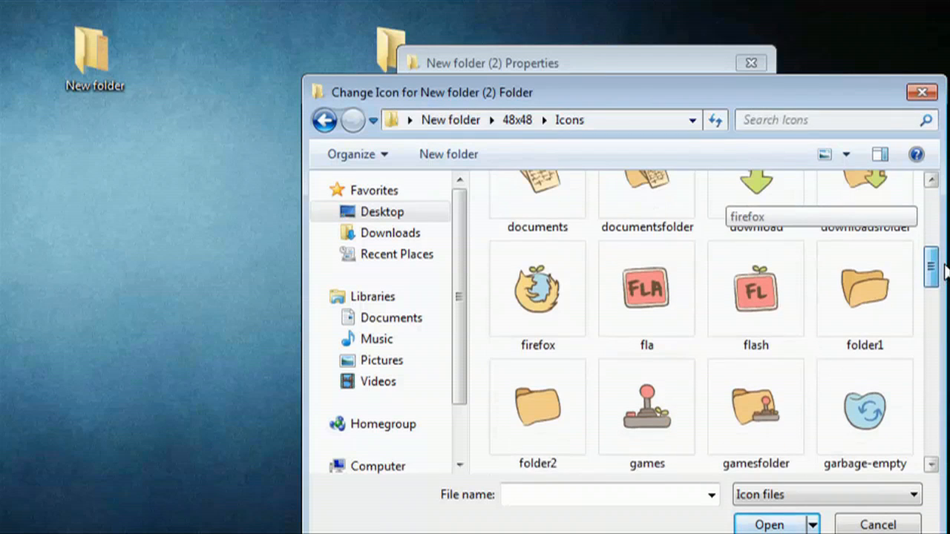
pyautogui.click(864, 288)
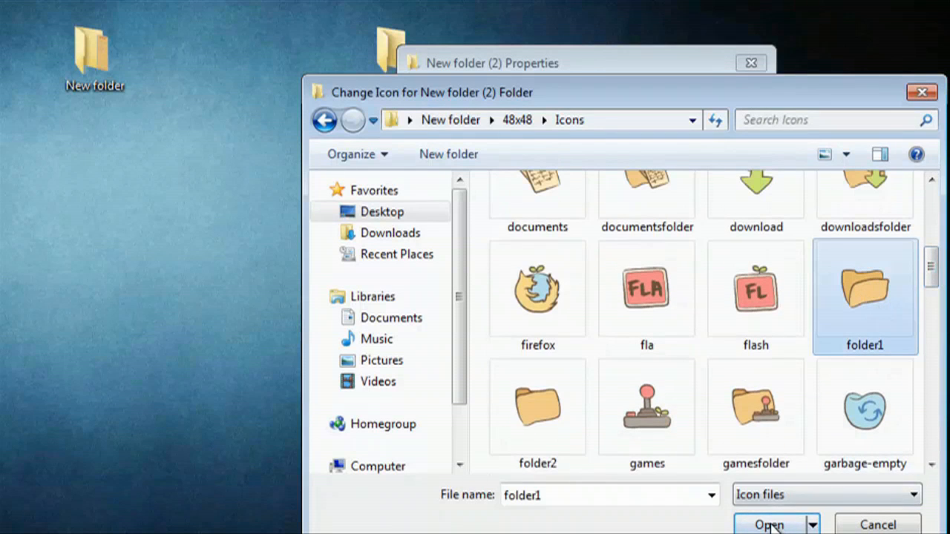
pyautogui.click(769, 525)
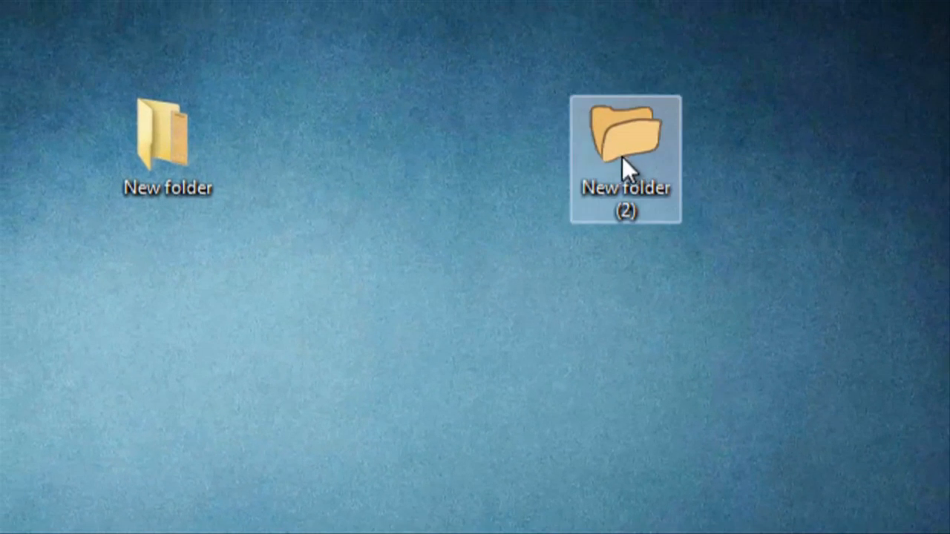
# - Move New folder (2) with its custom icon down beneath New folder on the desktop
pyautogui.moveTo(626, 156); pyautogui.dragTo(386, 415)
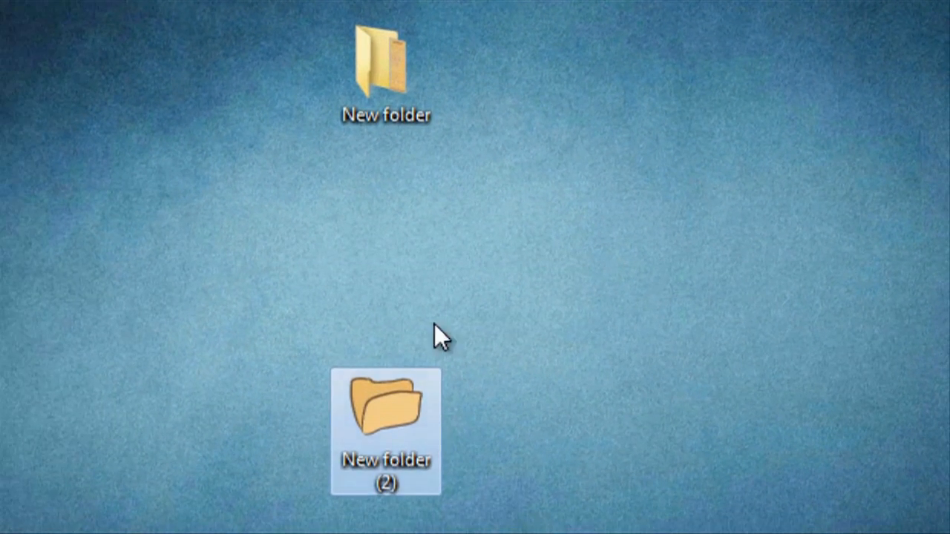